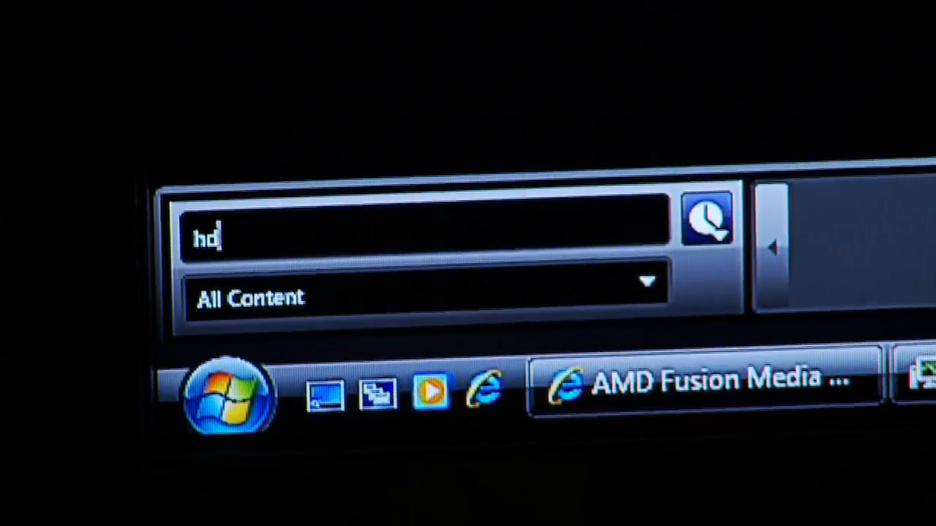
type("net")
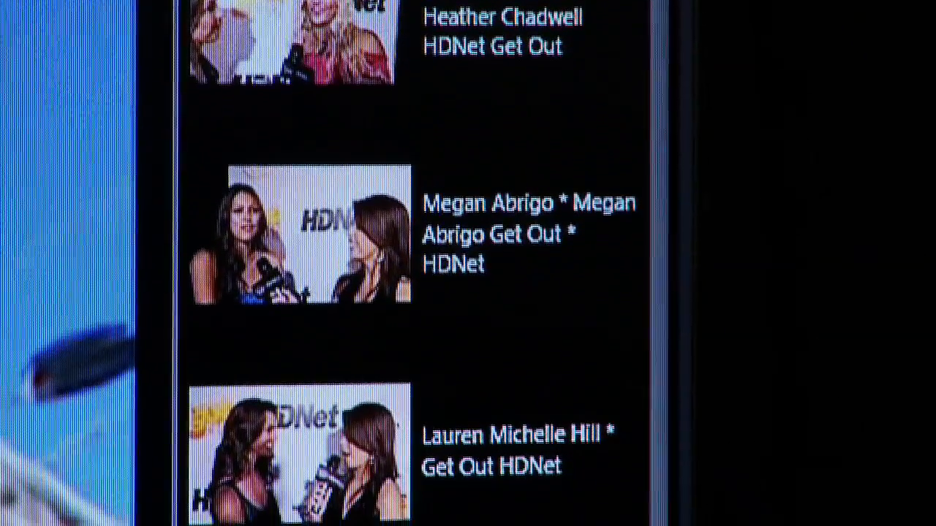
scroll("down", 3)
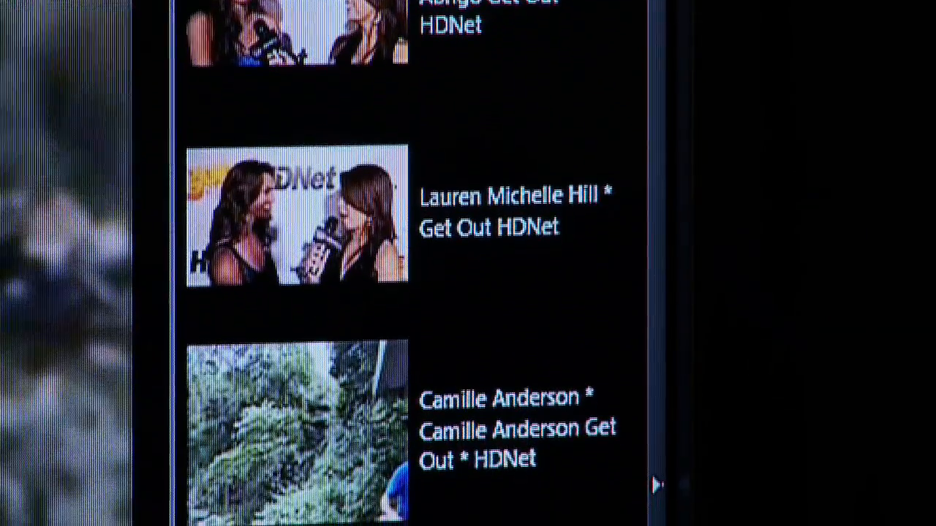